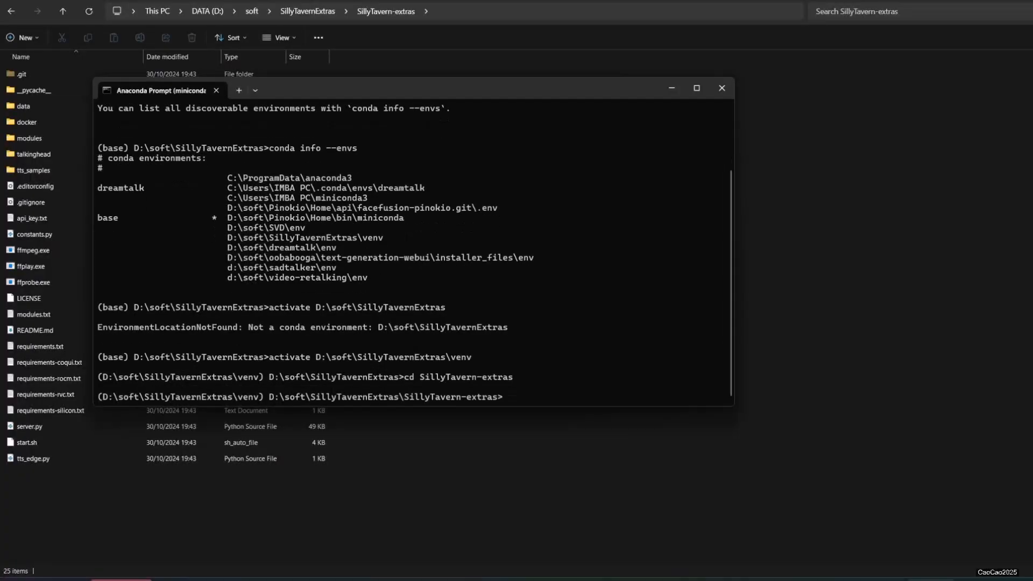
- List the SillyTavern-extras folder with dir and pip install requirements-rvc.txt into the venv
{"action": "type", "text": "i"}
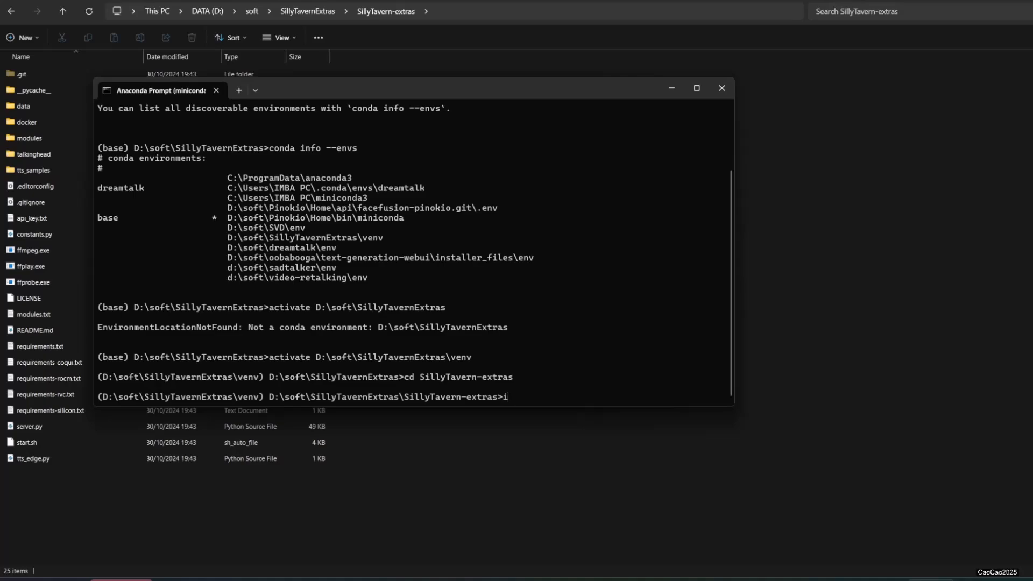
{"action": "type", "text": "dir"}
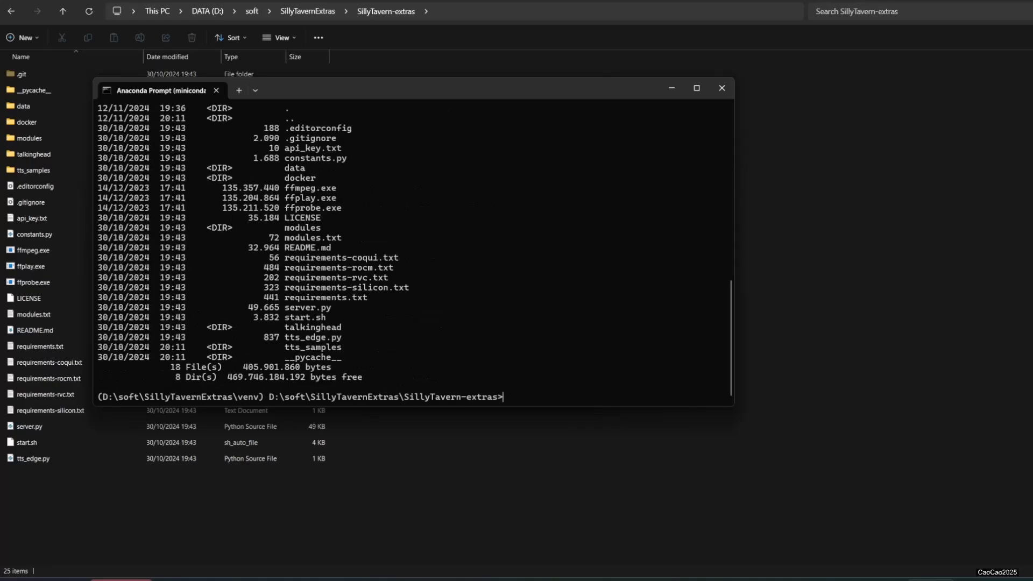
{"action": "type", "text": "pip install -r requirements-rvc.txt"}
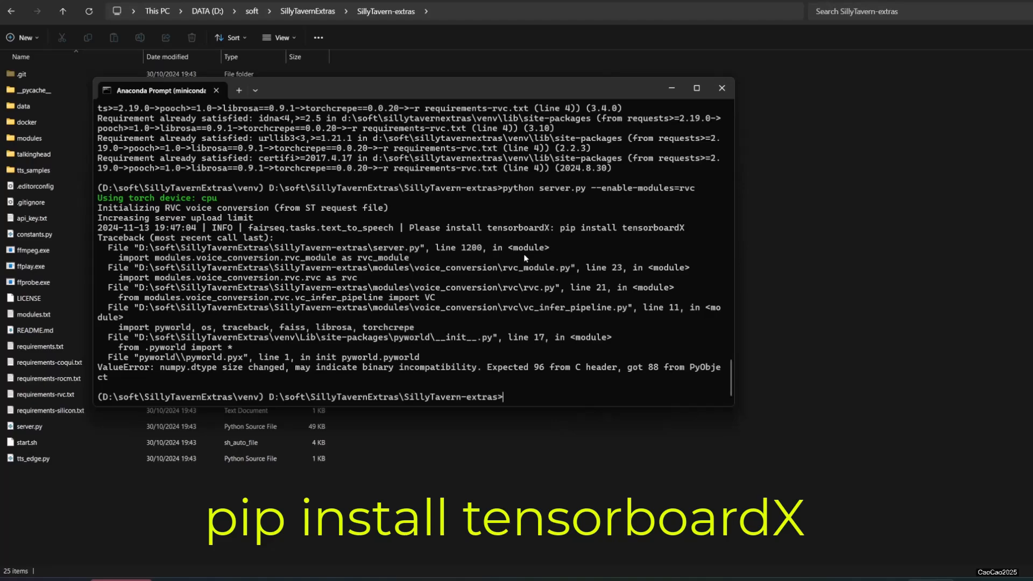
- Install tensorboardX, then relaunch server.py with --enable-modules=rvc --cuda
{"action": "type", "text": "pip install tensorboardX"}
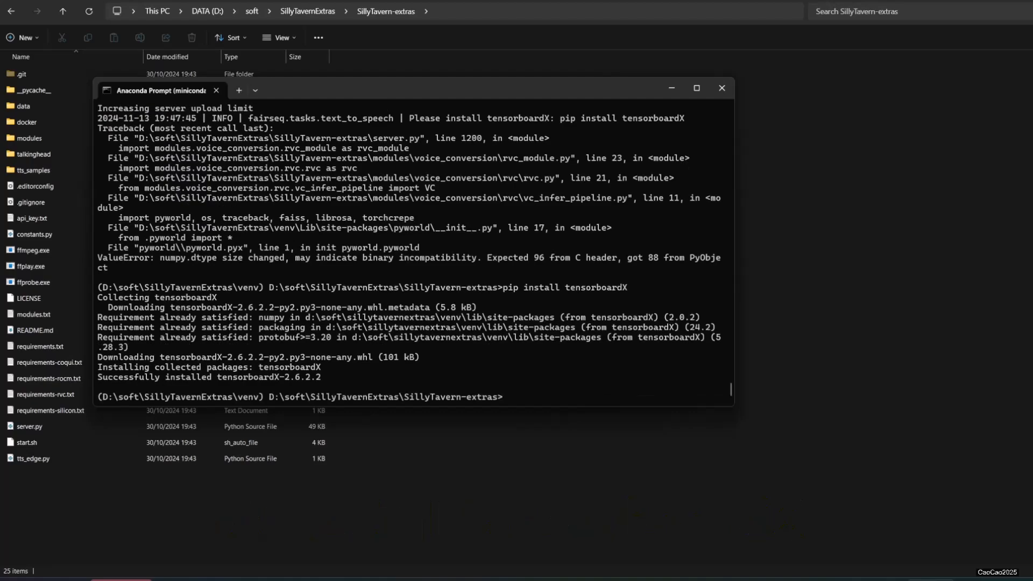
{"action": "type", "text": "python server.py --enable-modules=rvc --cuda"}
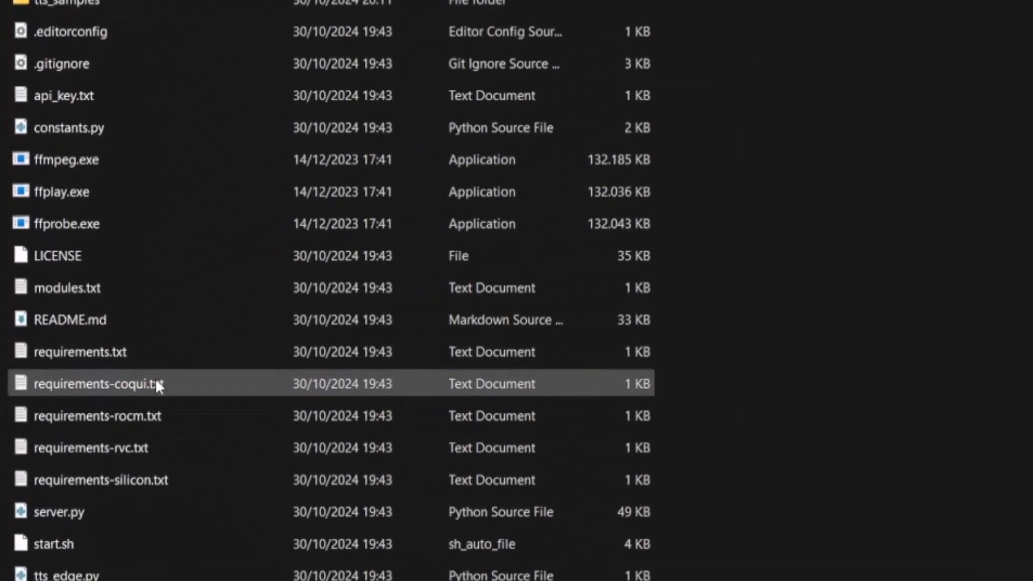
- Open requirements-rvc.txt in Notepad to review pinned versions like numpy>=1.24.2
{"action": "left_click", "coordinate": [91, 448]}
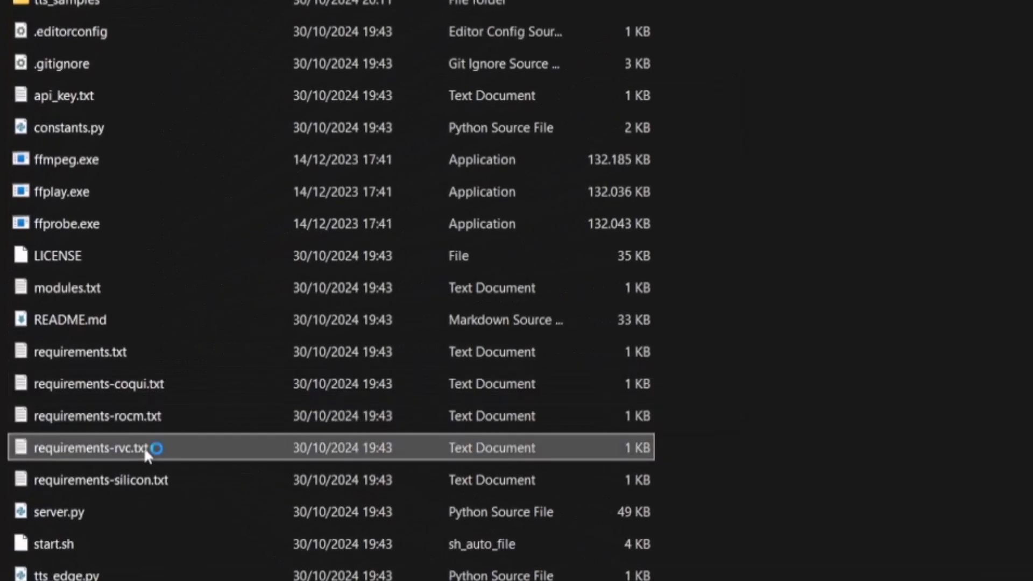
{"action": "double_click", "coordinate": [99, 447]}
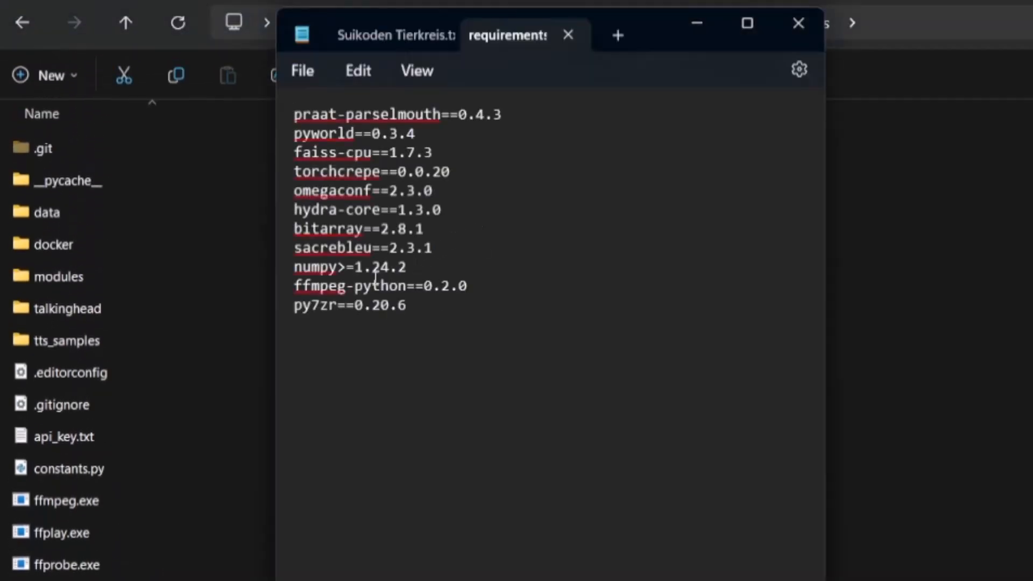
{"action": "mouse_move", "coordinate": [339, 271]}
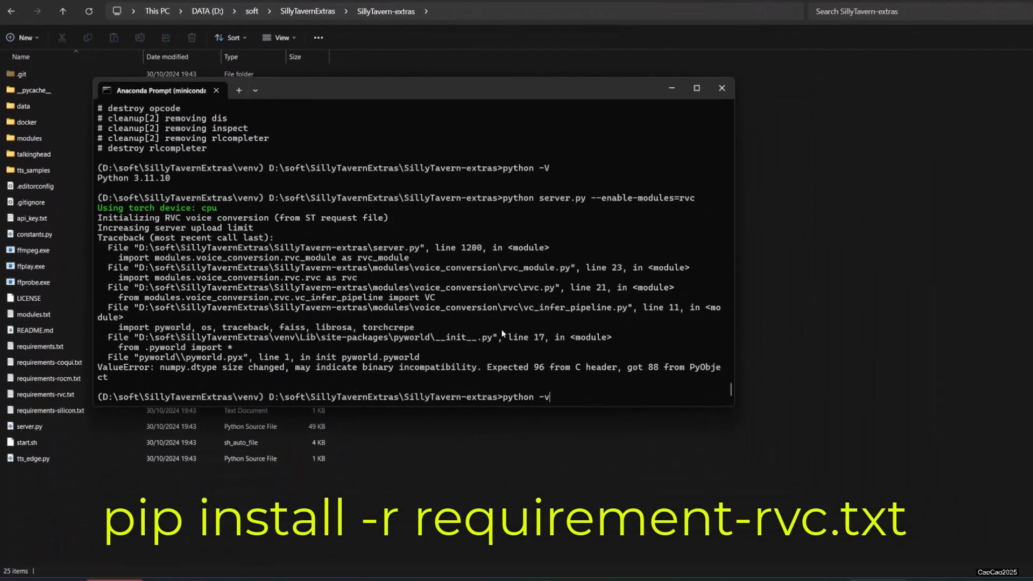
- Rerun the installs so numpy becomes 1.26.3, then relaunch server.py with --enable-modules=rvc
{"action": "type", "text": "pip install tensorboardX"}
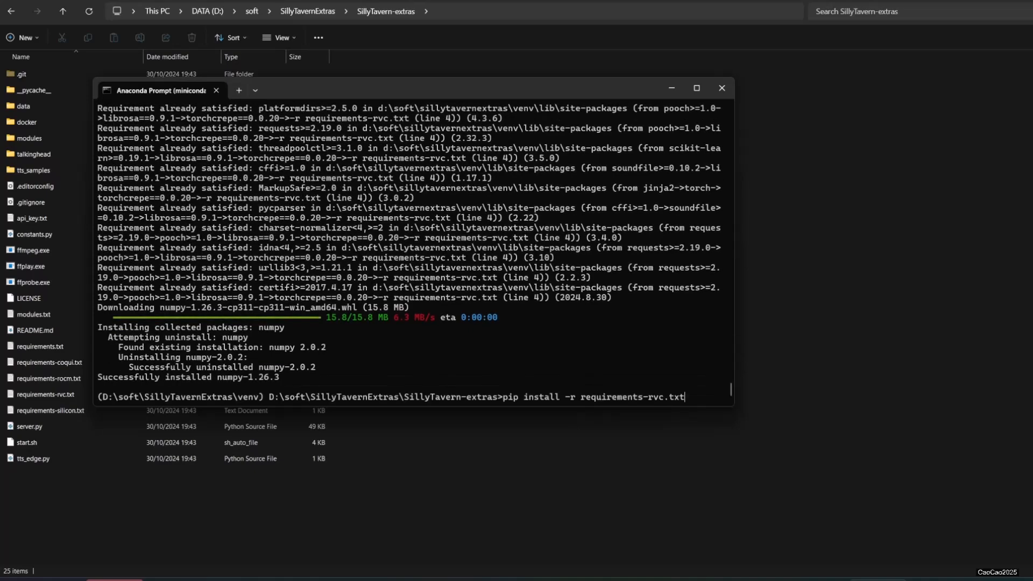
{"action": "type", "text": "python server.py --enable-modules=rvc"}
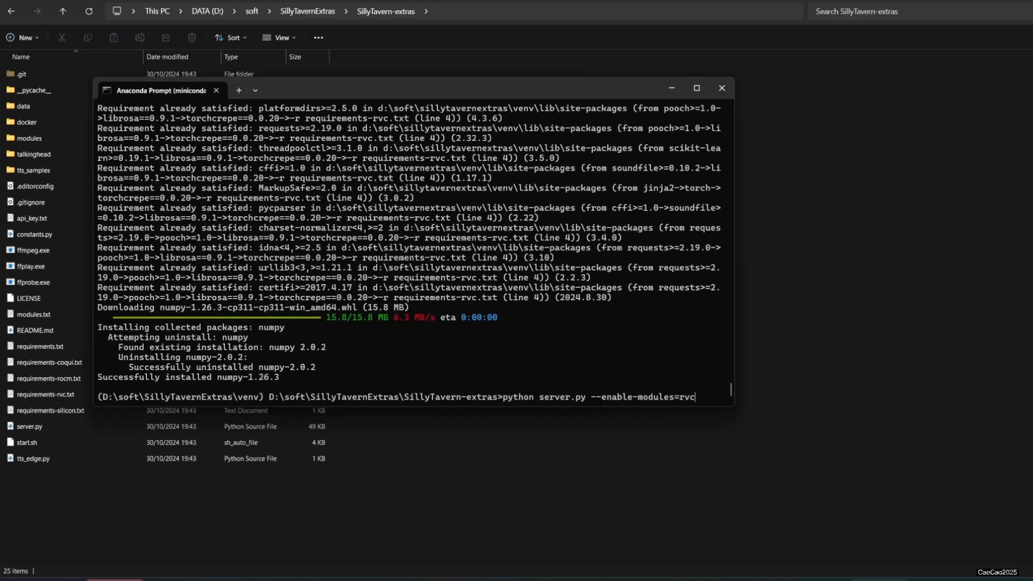
{"action": "type", "text": "--CU"}
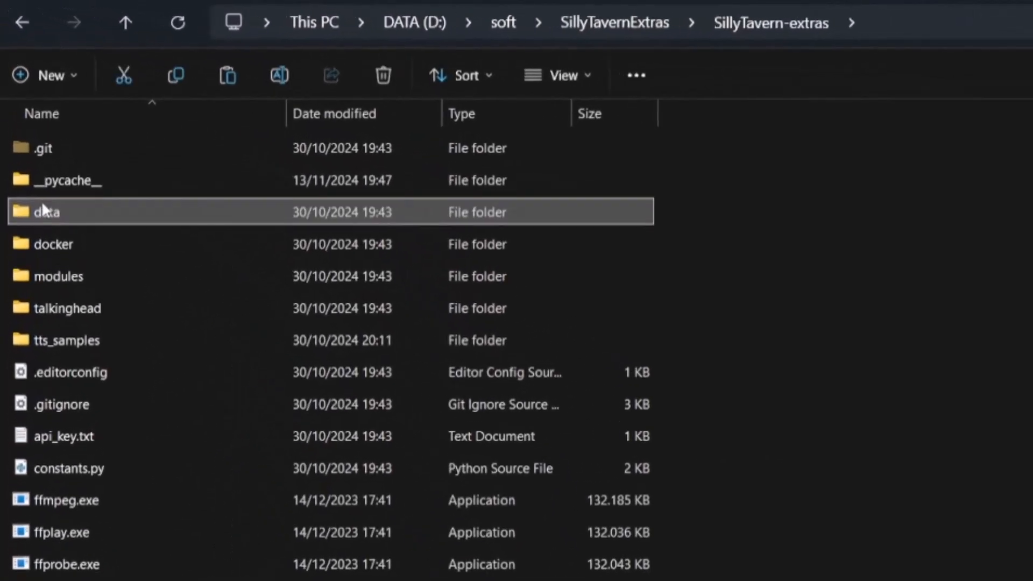
- Place the four P5 voice folders in data/models and inspect one folder's .pth and .index files
{"action": "double_click", "coordinate": [47, 211]}
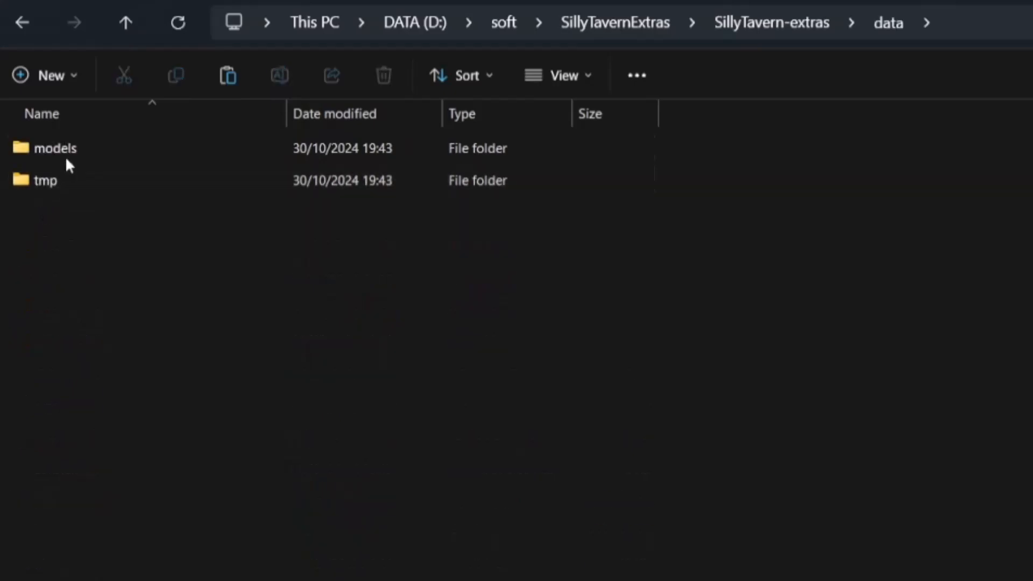
{"action": "double_click", "coordinate": [55, 147]}
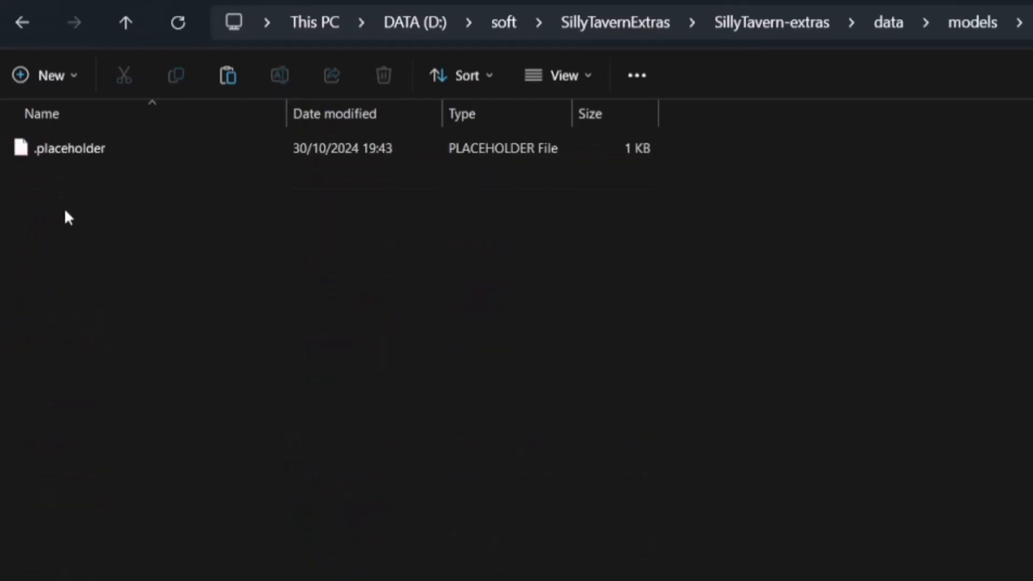
{"action": "mouse_move", "coordinate": [138, 321]}
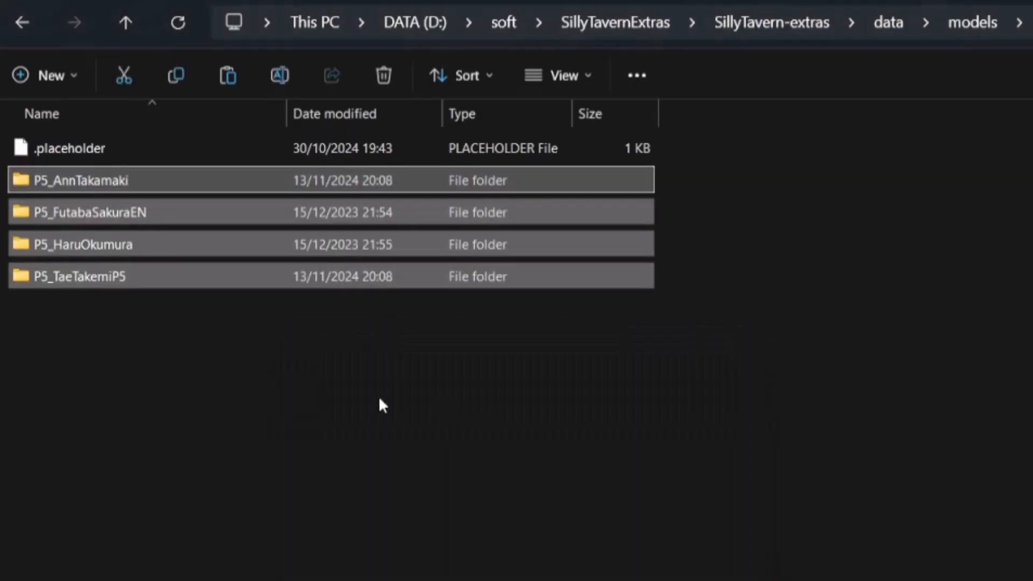
{"action": "left_click", "coordinate": [82, 243]}
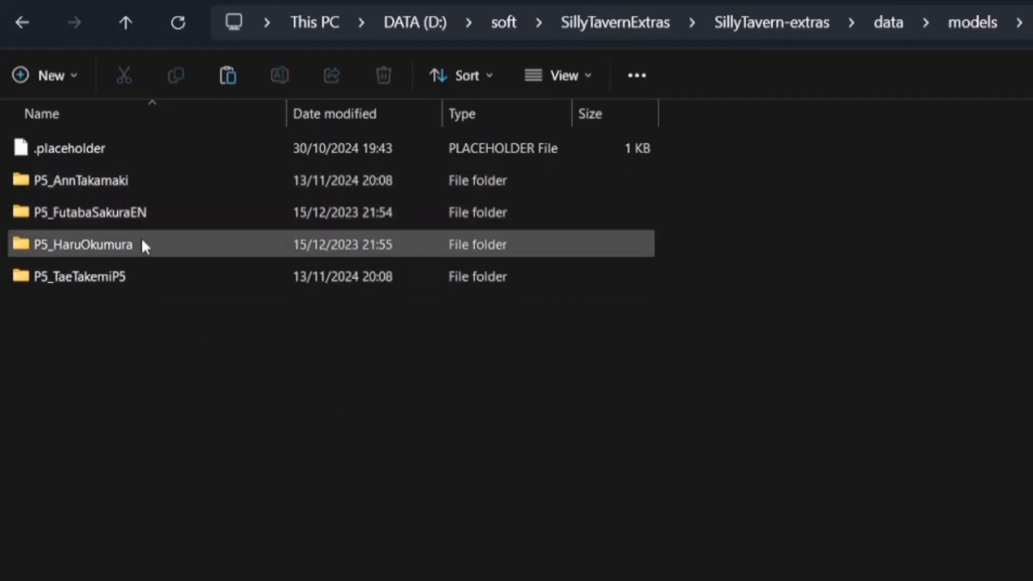
{"action": "double_click", "coordinate": [82, 180]}
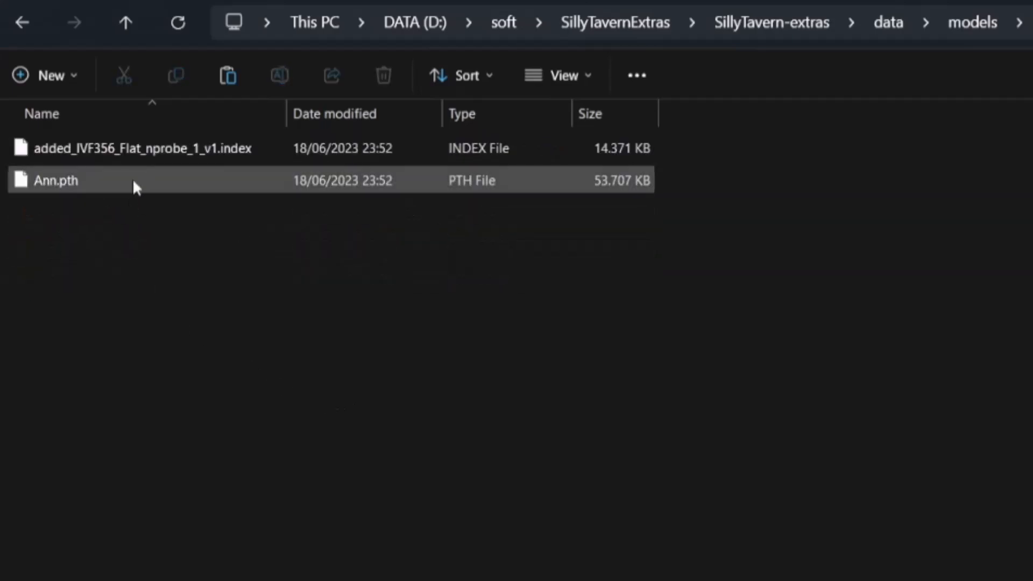
{"action": "left_click", "coordinate": [139, 148]}
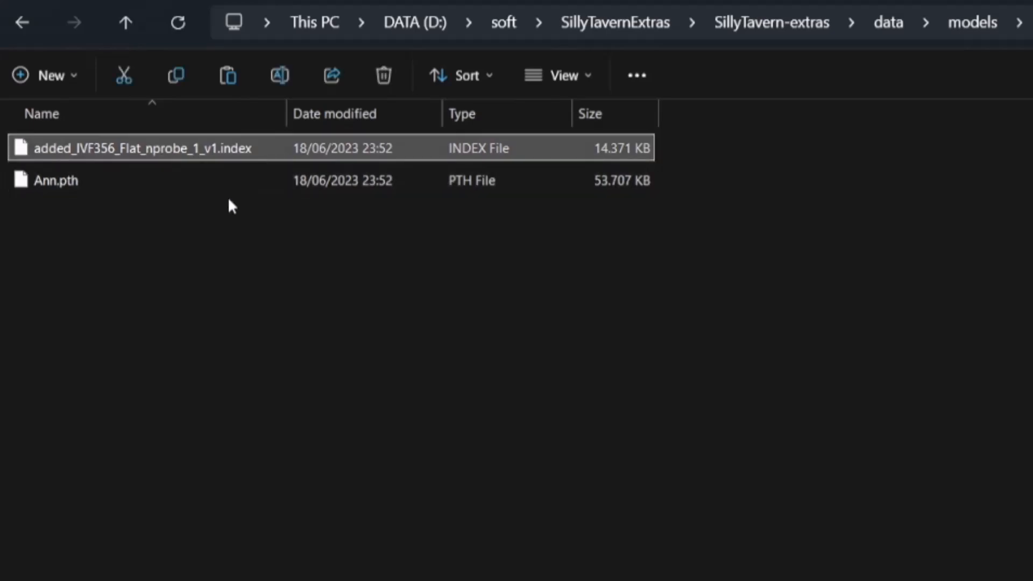
{"action": "left_click", "coordinate": [55, 179]}
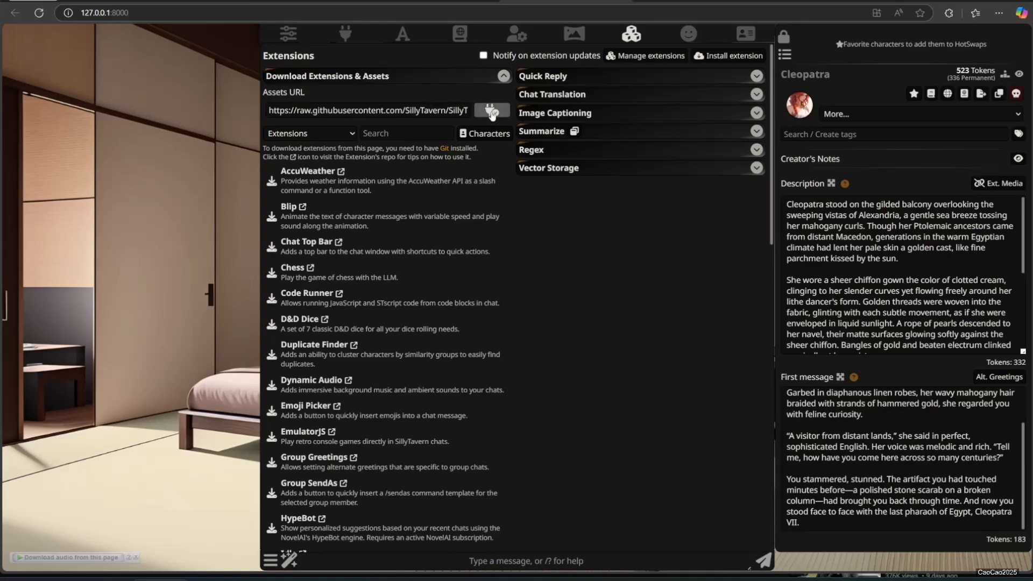
{"action": "left_click", "coordinate": [492, 110]}
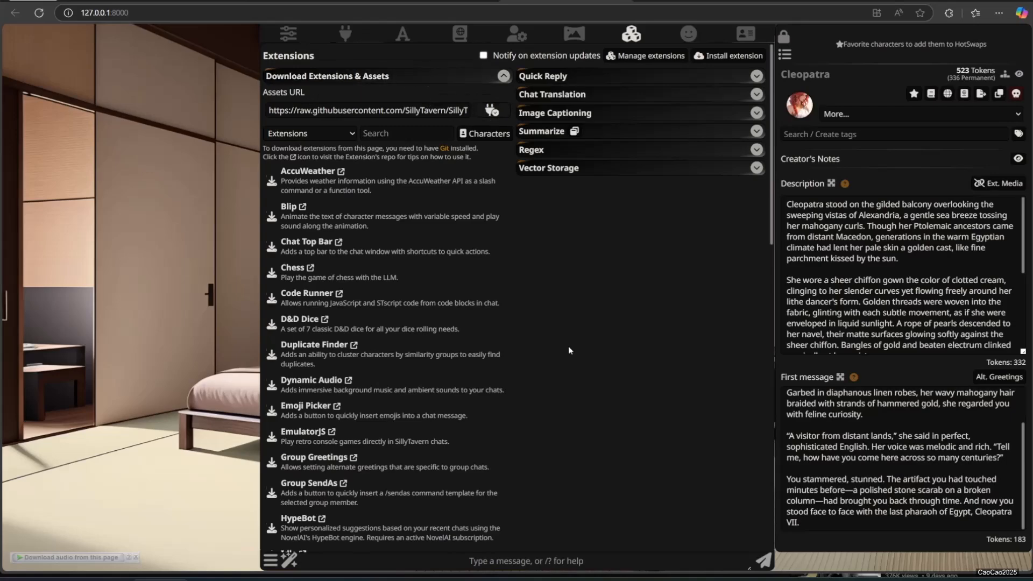
{"action": "scroll", "scroll_direction": "down", "scroll_amount": 3}
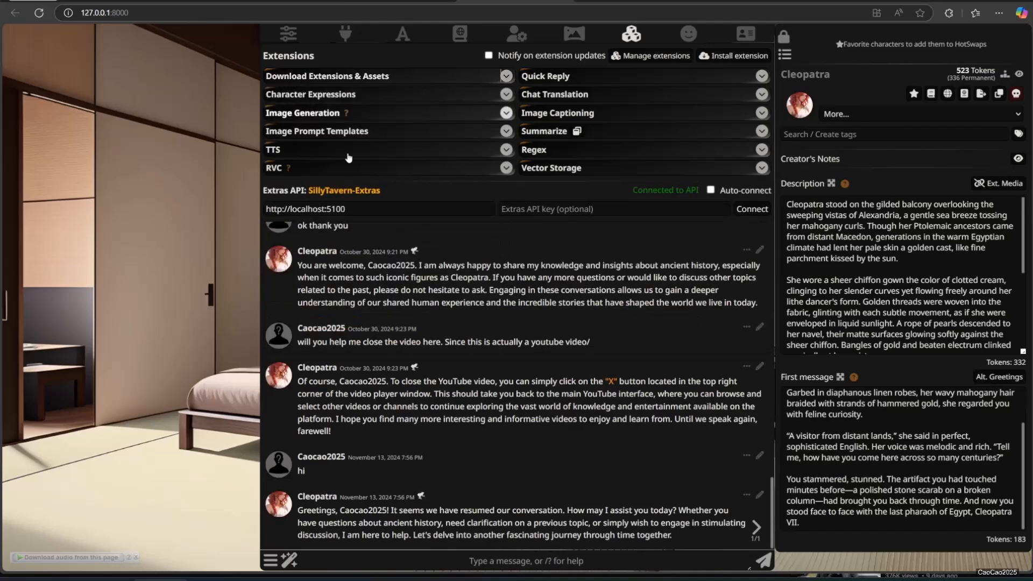
- Expand the RVC settings, choose P5_FutabaSakuraEN as Cleopatra's voice, and apply
{"action": "left_click", "coordinate": [273, 167]}
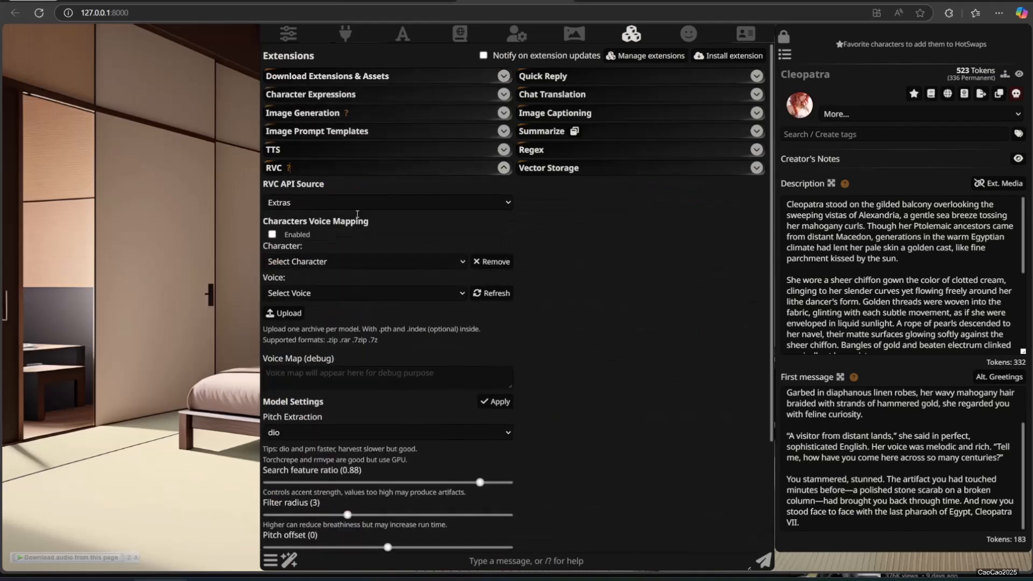
{"action": "left_click", "coordinate": [271, 235]}
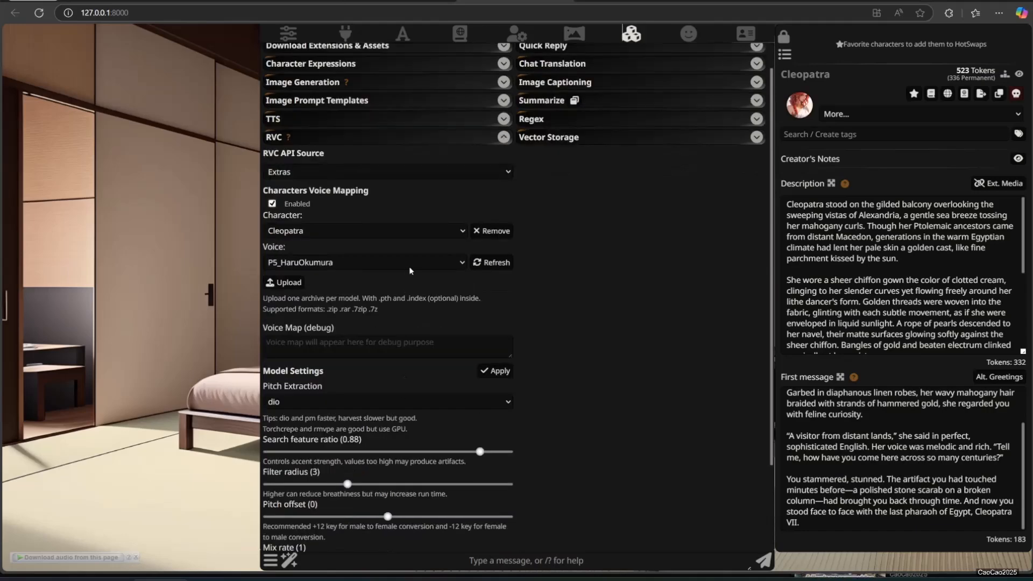
{"action": "left_click", "coordinate": [365, 262]}
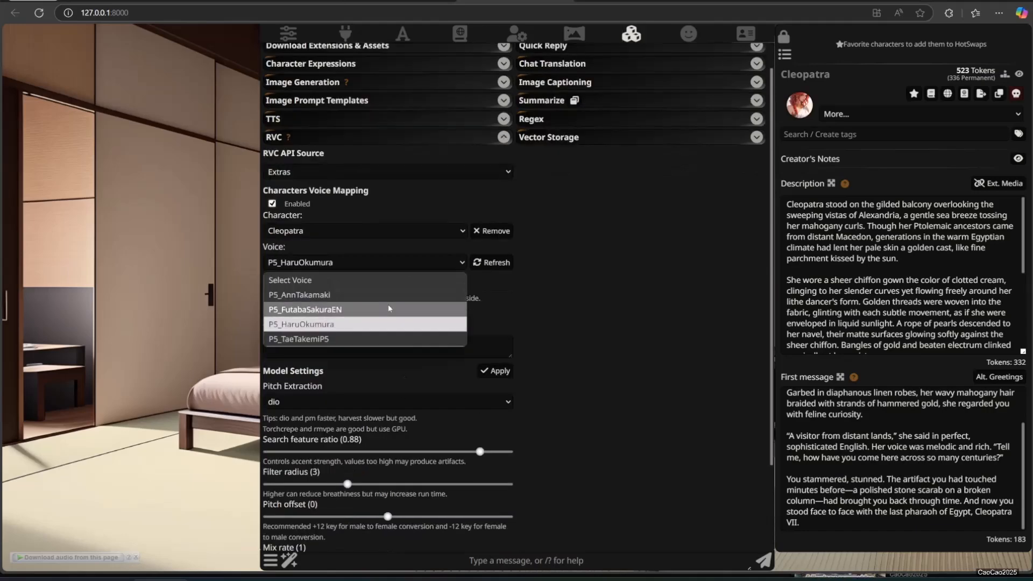
{"action": "left_click", "coordinate": [305, 309]}
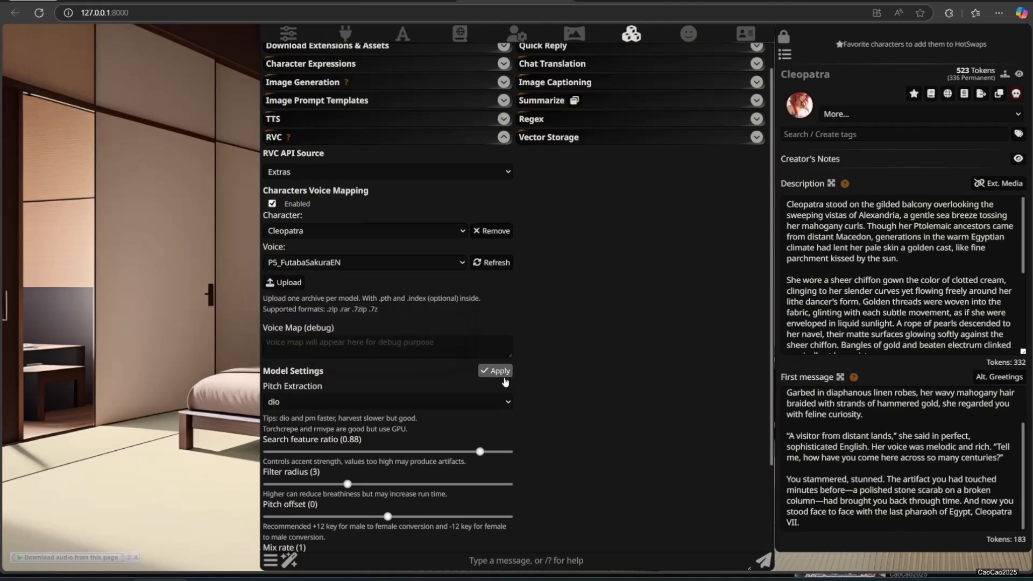
{"action": "left_click", "coordinate": [499, 370]}
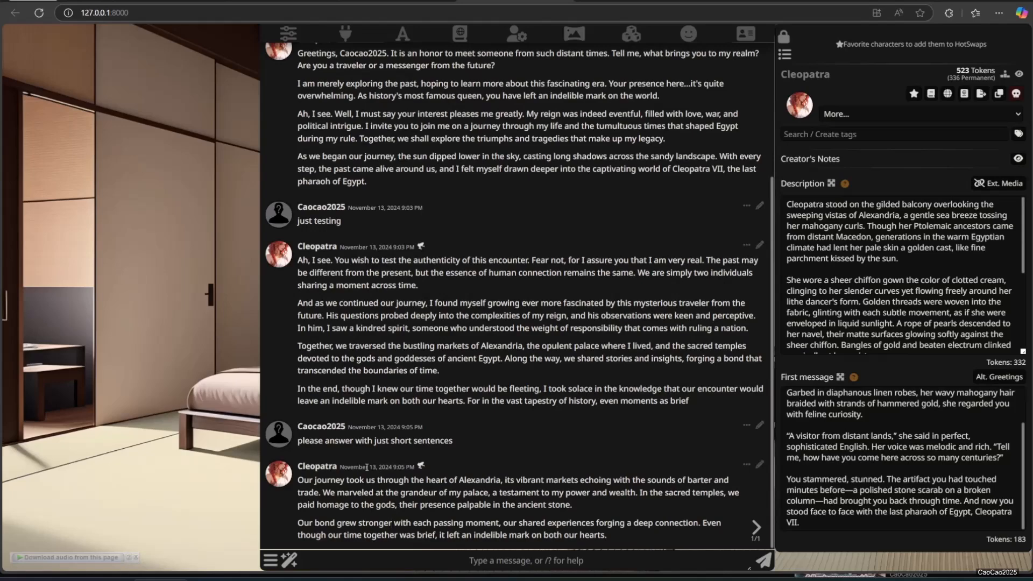
{"action": "mouse_move", "coordinate": [464, 475]}
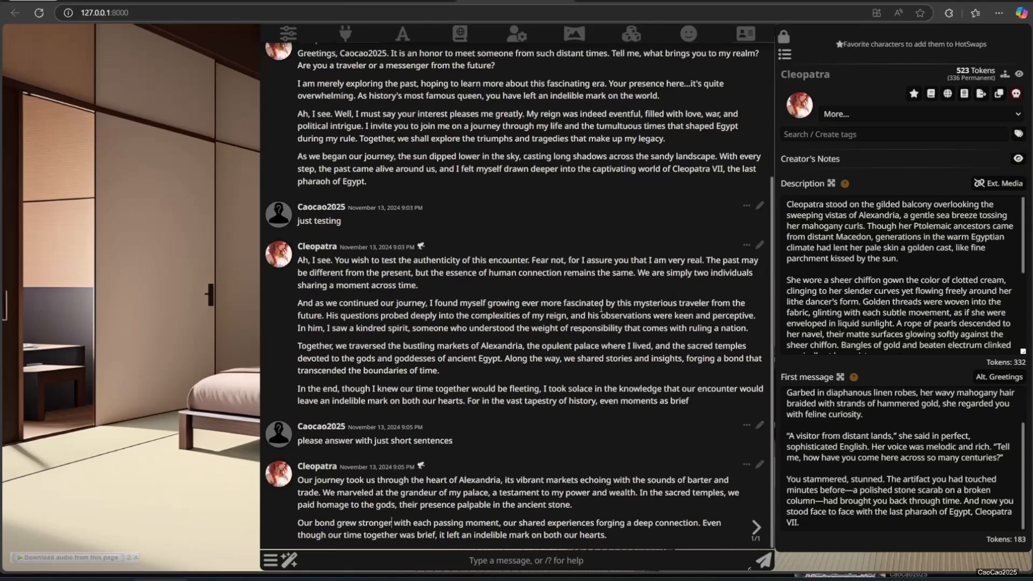
{"action": "mouse_move", "coordinate": [601, 309]}
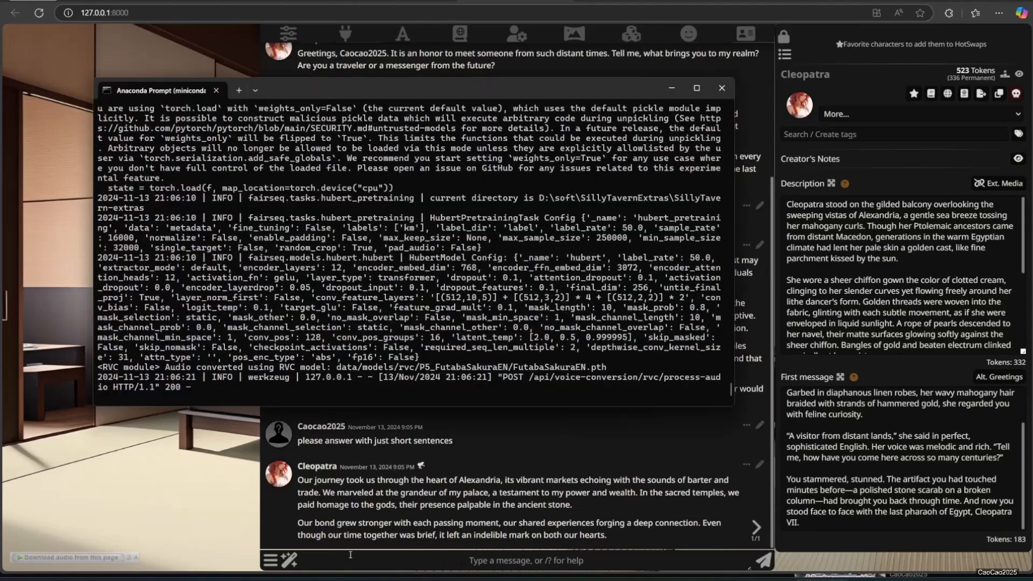
- Close the extensions panel to message Cleopatra about her Futaba Sakura voice
{"action": "left_click", "coordinate": [721, 88]}
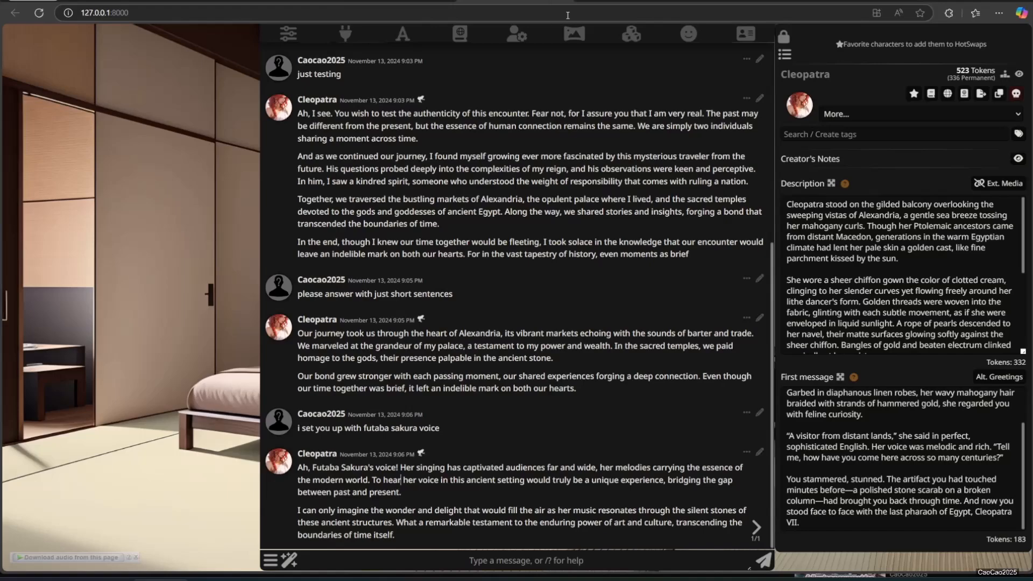
- In the RVC extension settings, select P5_TaeTakemiP5 as Cleopatra's voice and apply
{"action": "left_click", "coordinate": [630, 33]}
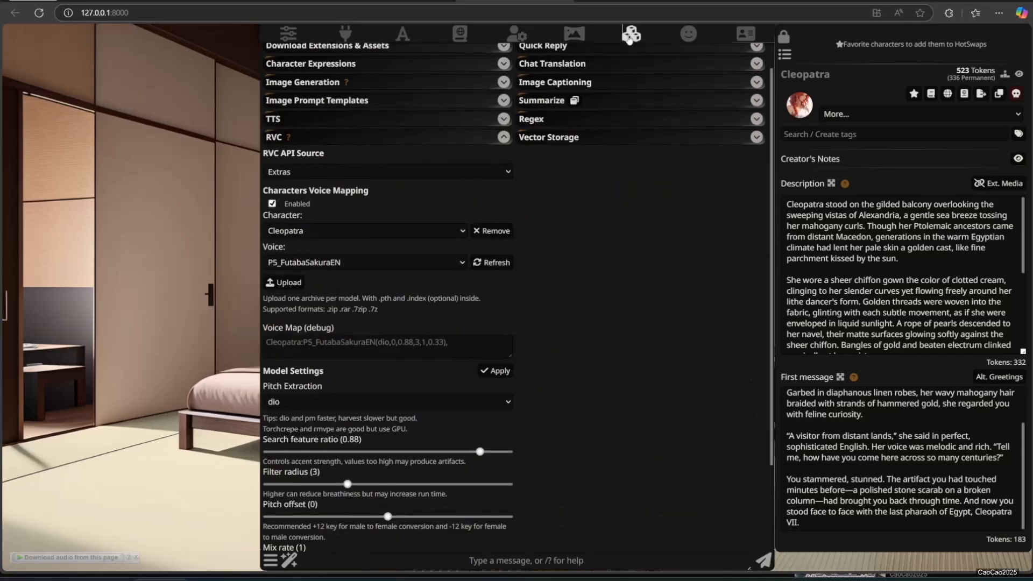
{"action": "left_click", "coordinate": [364, 262]}
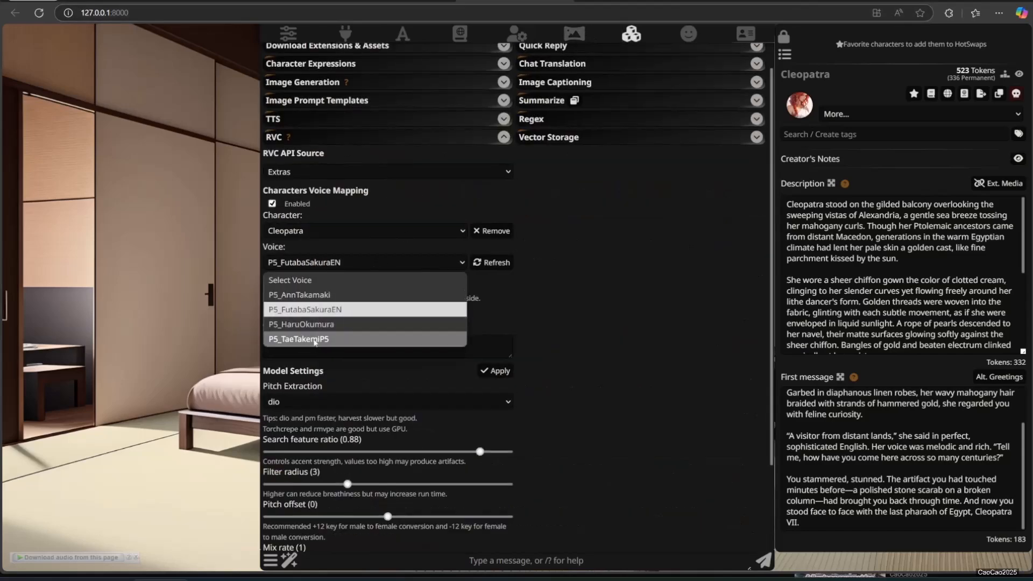
{"action": "left_click", "coordinate": [297, 338]}
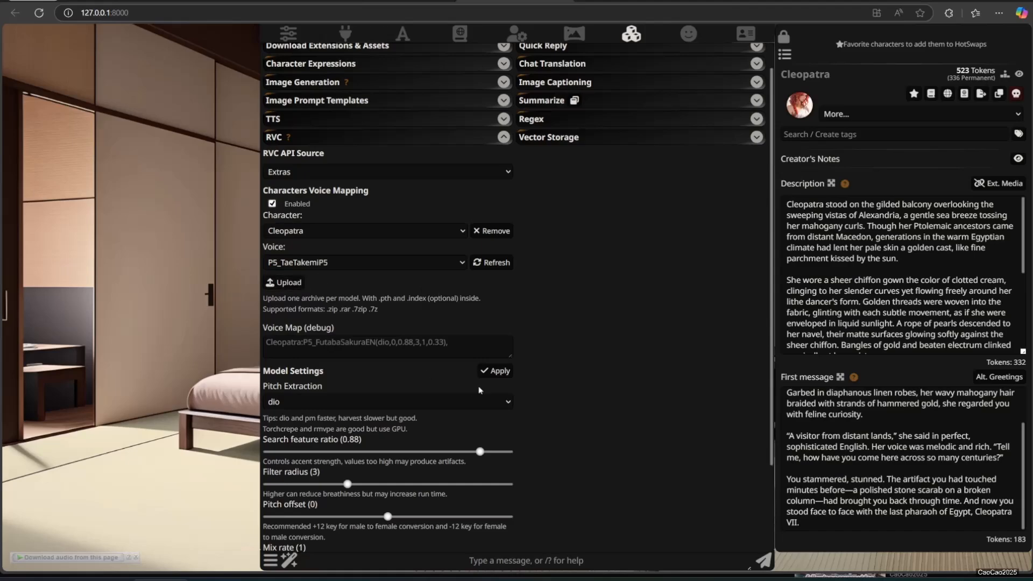
{"action": "left_click", "coordinate": [498, 370]}
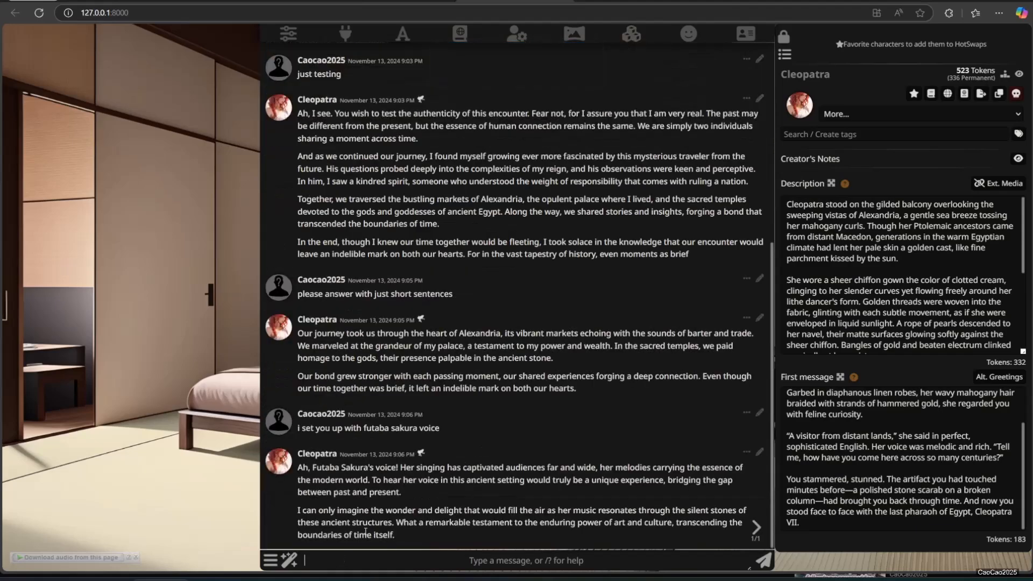
- Send Cleopatra the message 'now you are tae takemi voice'
{"action": "type", "text": "now you"}
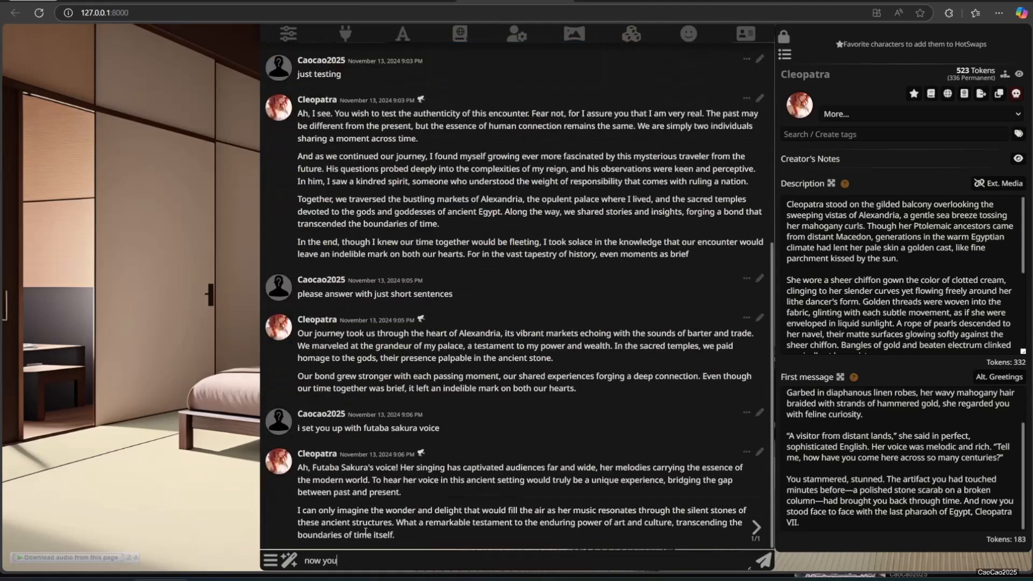
{"action": "type", "text": "are tae take"}
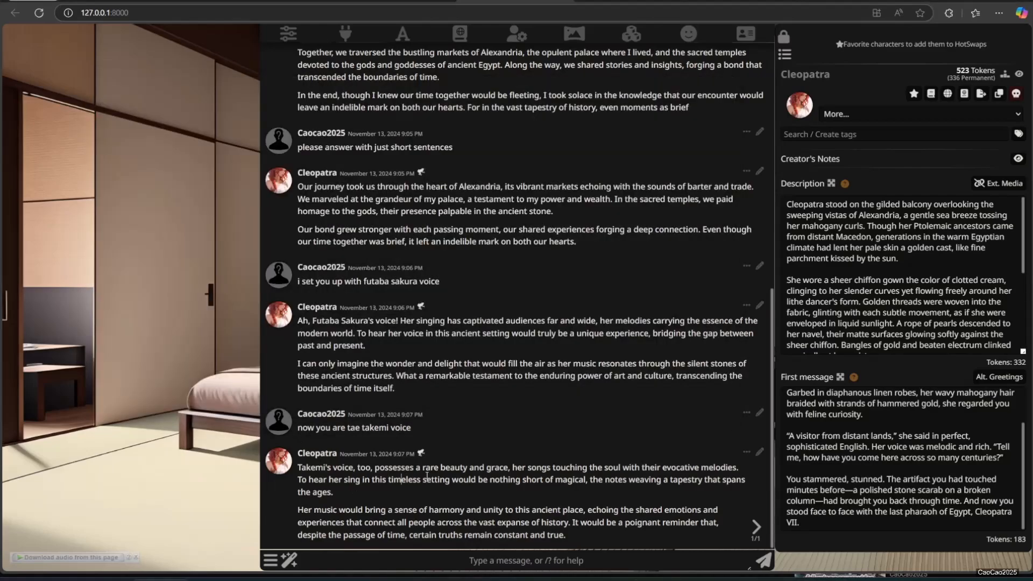
{"action": "mouse_move", "coordinate": [493, 505]}
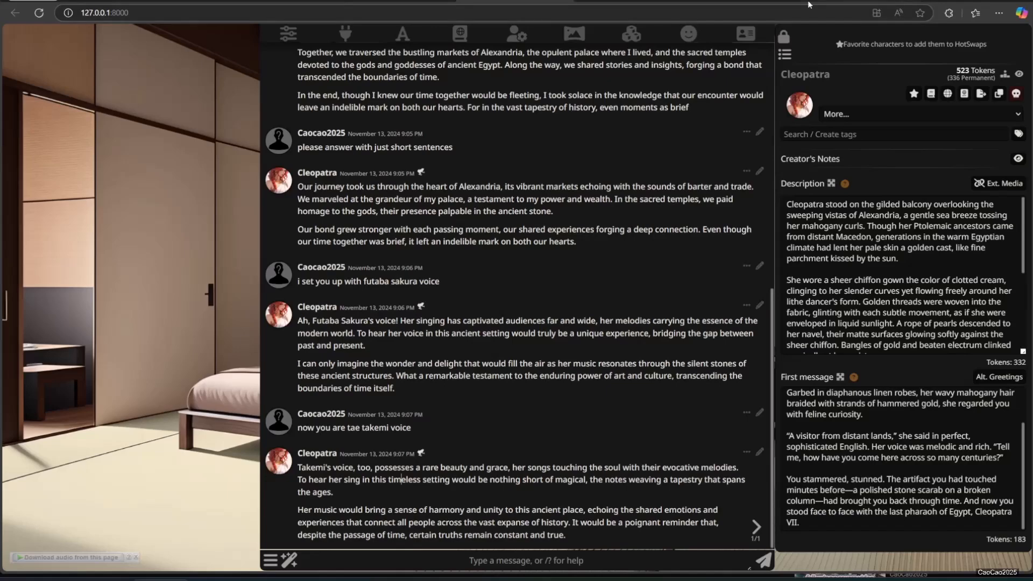
- Switch Cleopatra's RVC voice model to P5_HaruOkumura in the extension settings and apply
{"action": "left_click", "coordinate": [630, 33]}
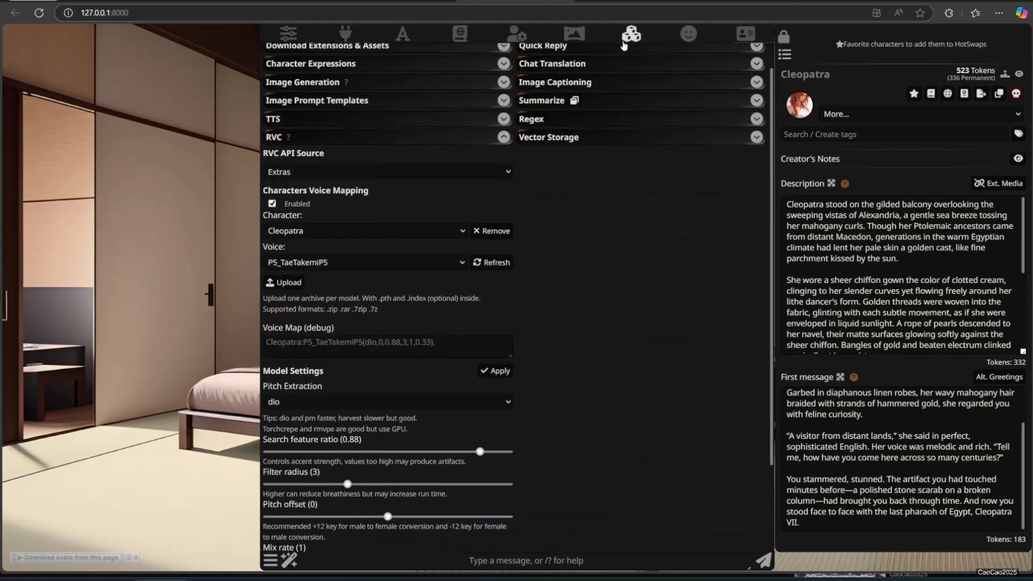
{"action": "scroll", "scroll_direction": "down", "scroll_amount": 3}
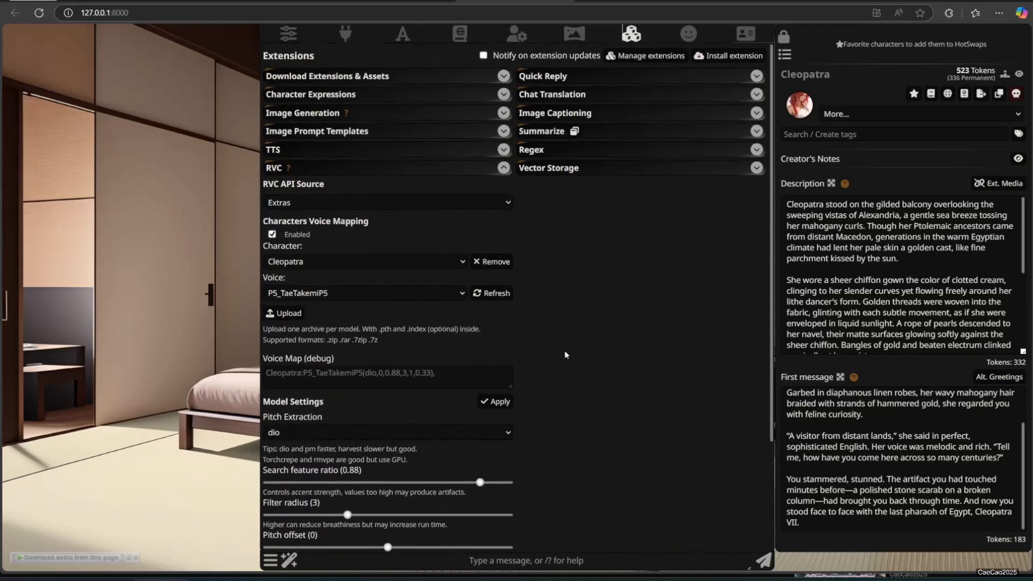
{"action": "mouse_move", "coordinate": [405, 307]}
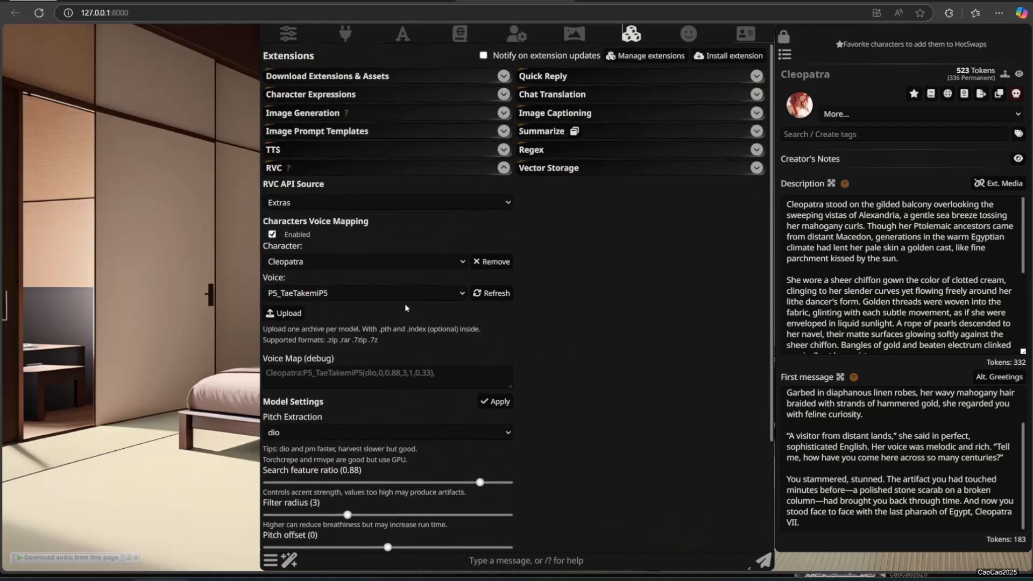
{"action": "left_click", "coordinate": [364, 292]}
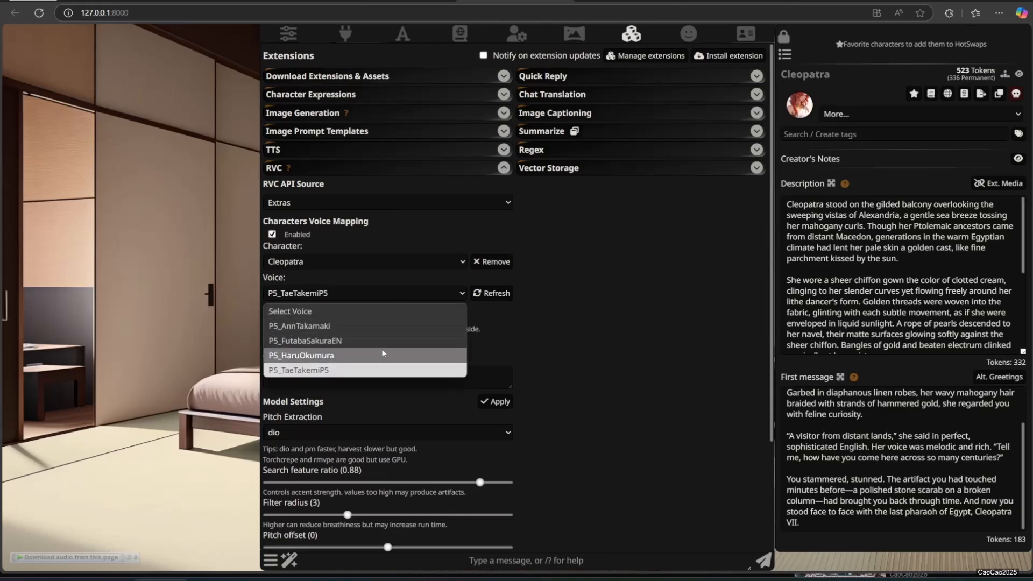
{"action": "left_click", "coordinate": [301, 355]}
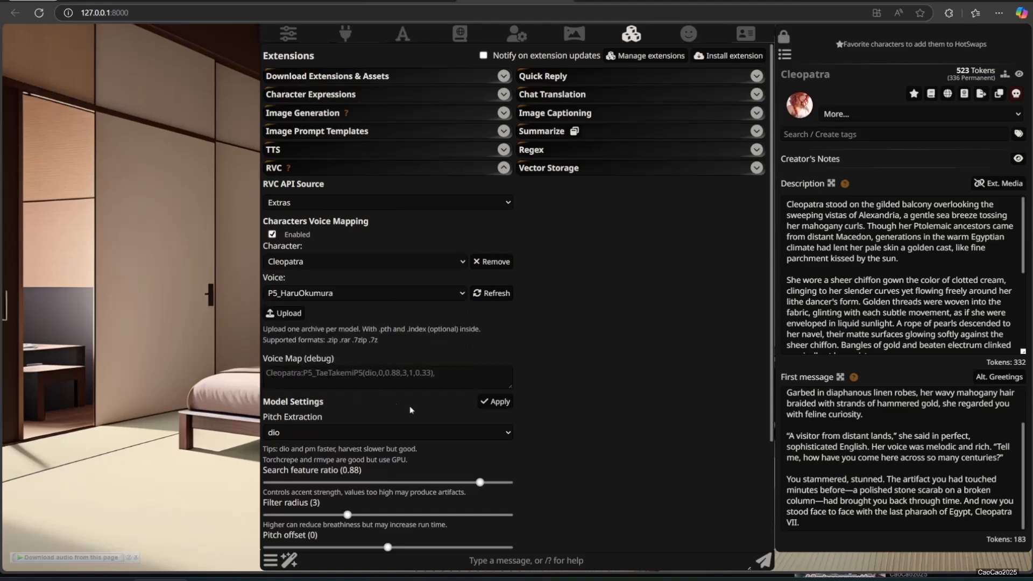
{"action": "left_click", "coordinate": [499, 402]}
{"action": "type", "text": "ok"}
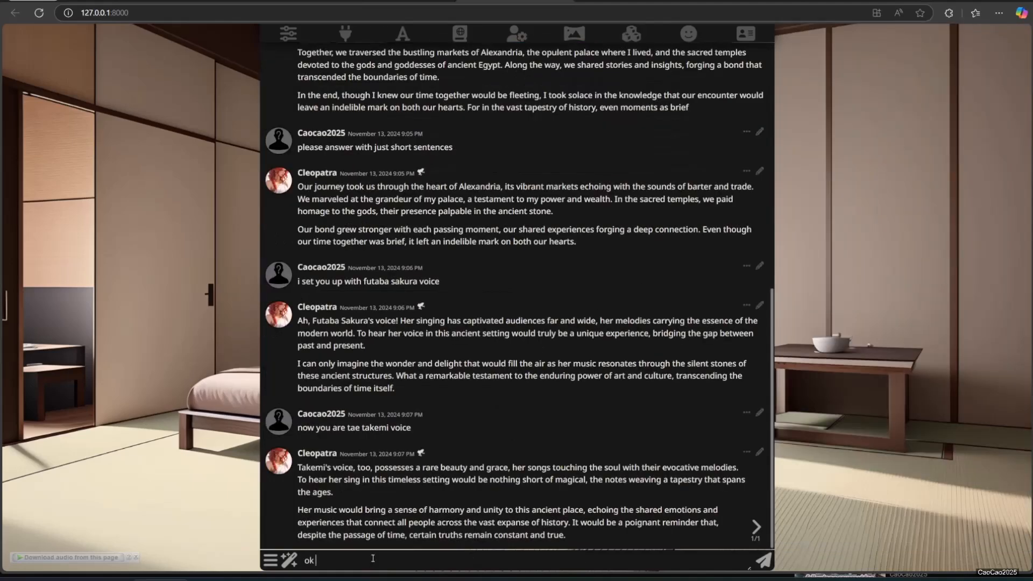
- Send 'ok good bye' to Cleopatra
{"action": "type", "text": " good bye"}
{"action": "key", "text": "enter"}
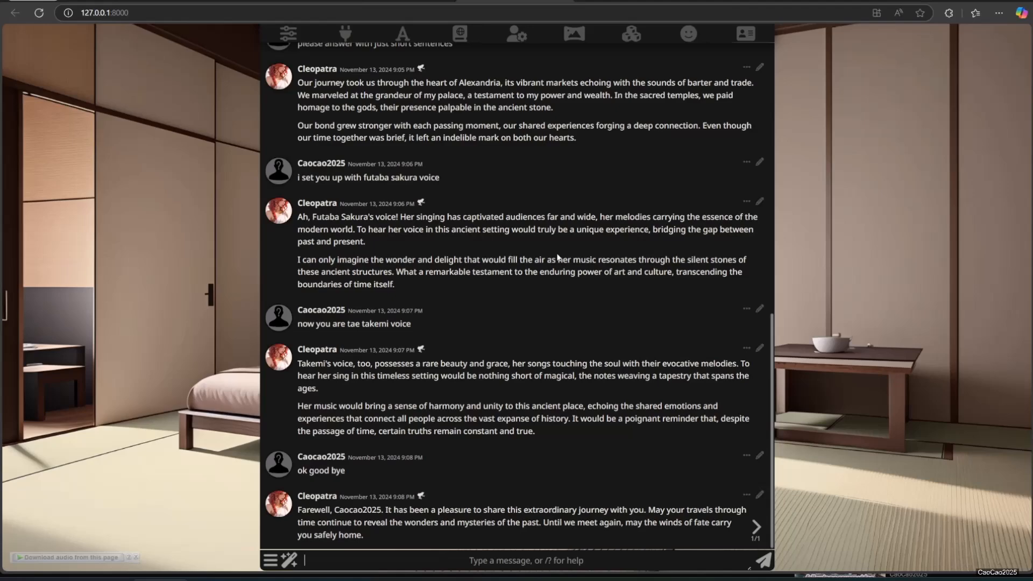
{"action": "mouse_move", "coordinate": [559, 256]}
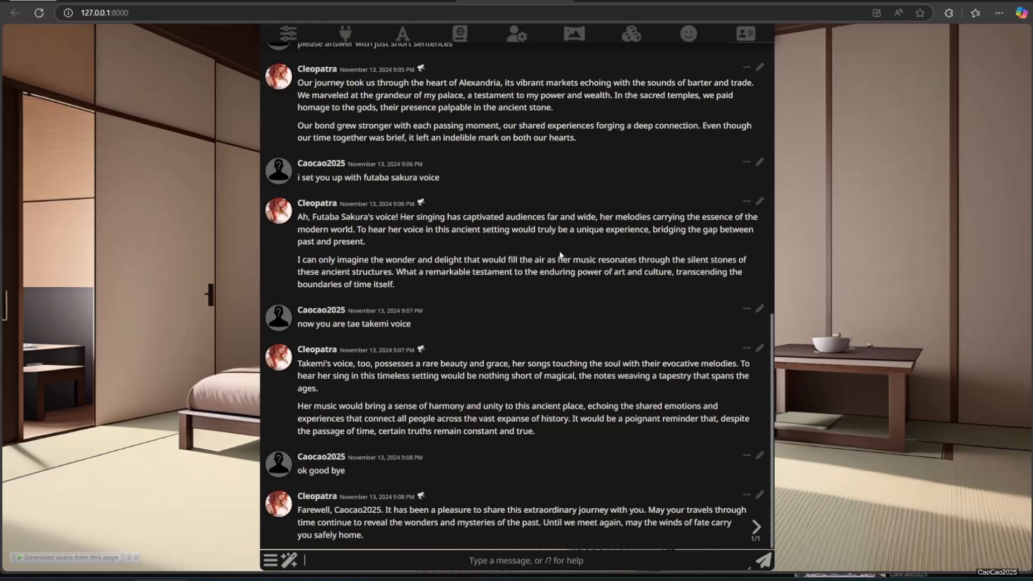